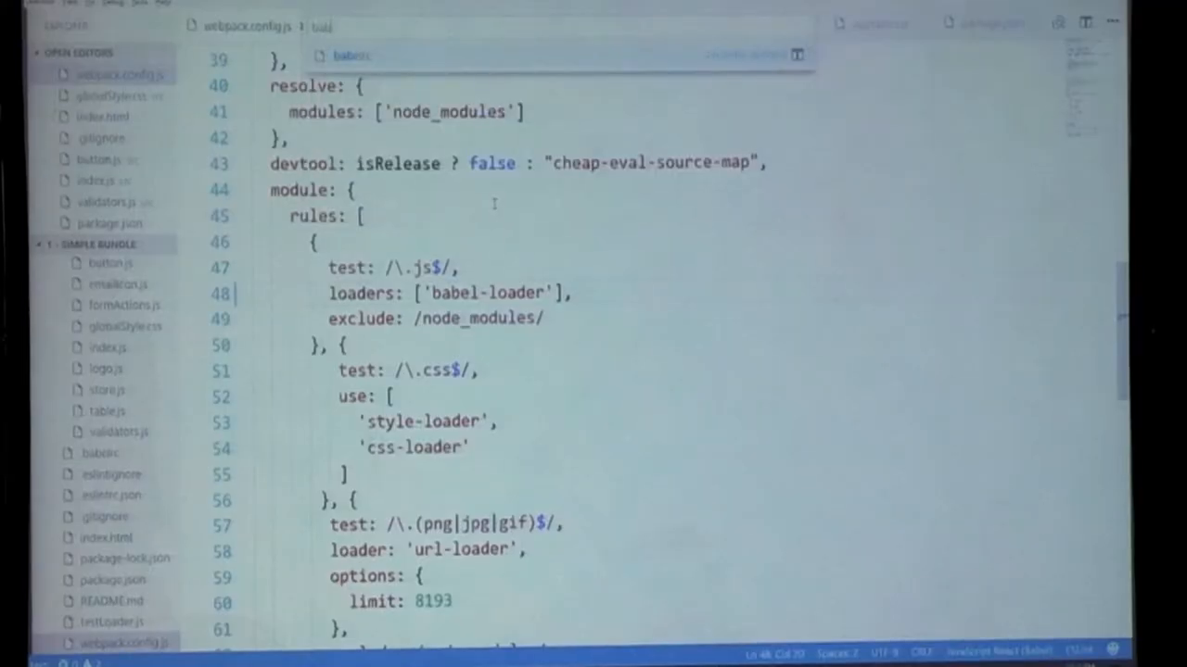
pyautogui.click(99, 454)
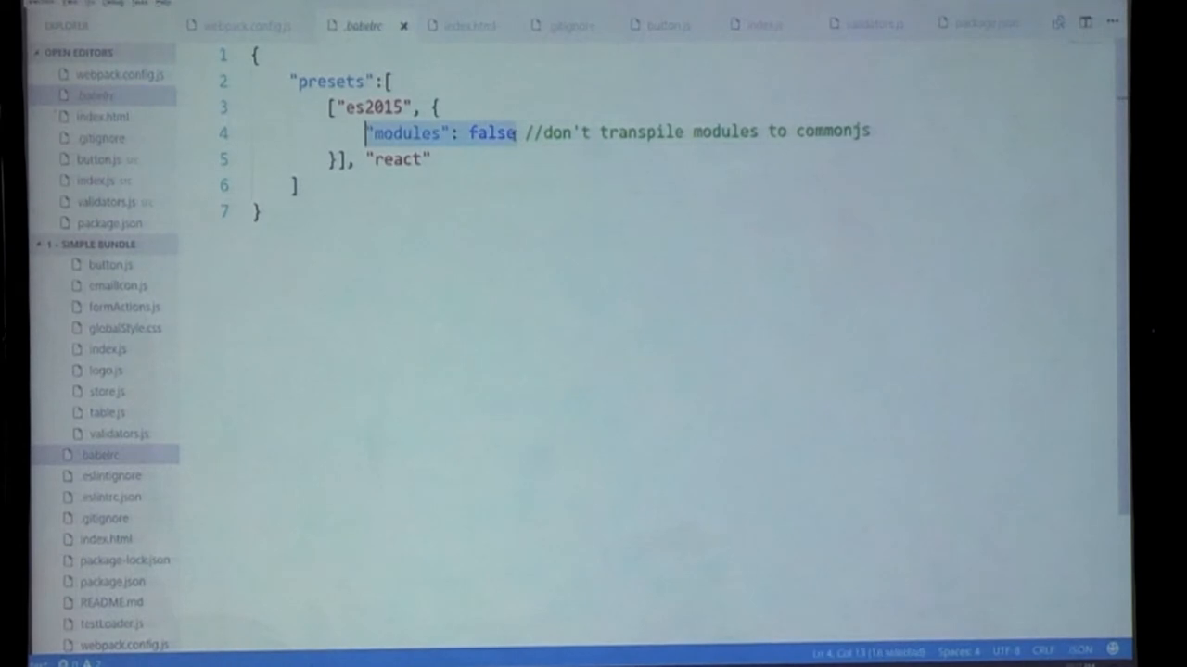
pyautogui.press('ctrl+p')
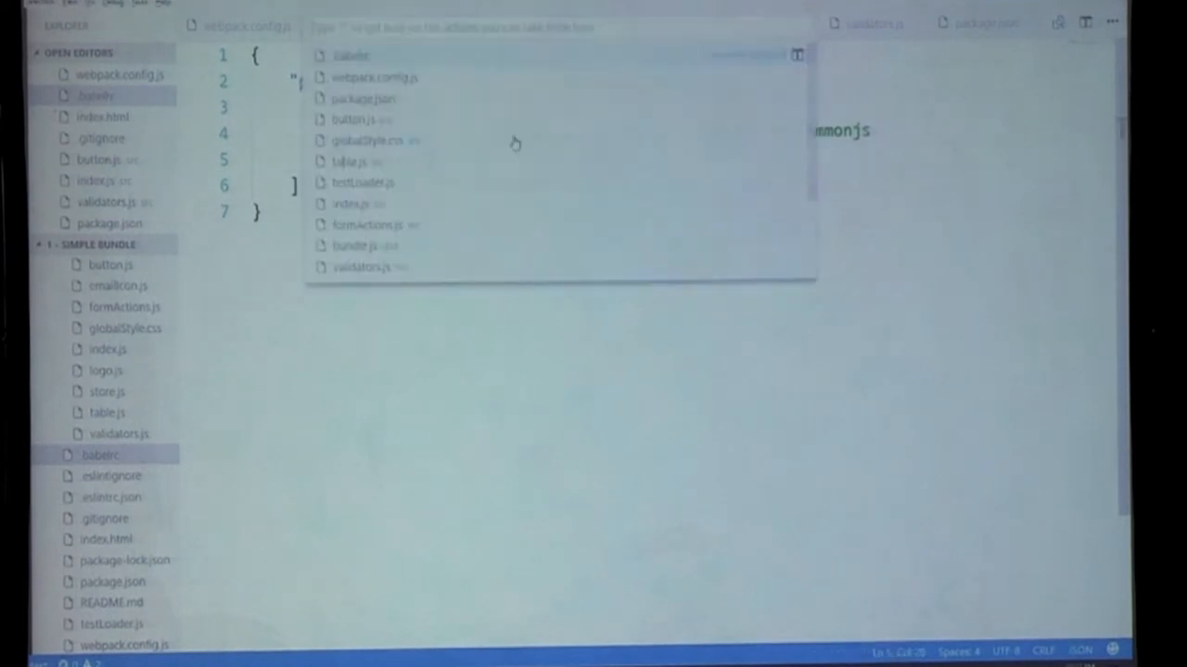
pyautogui.click(374, 77)
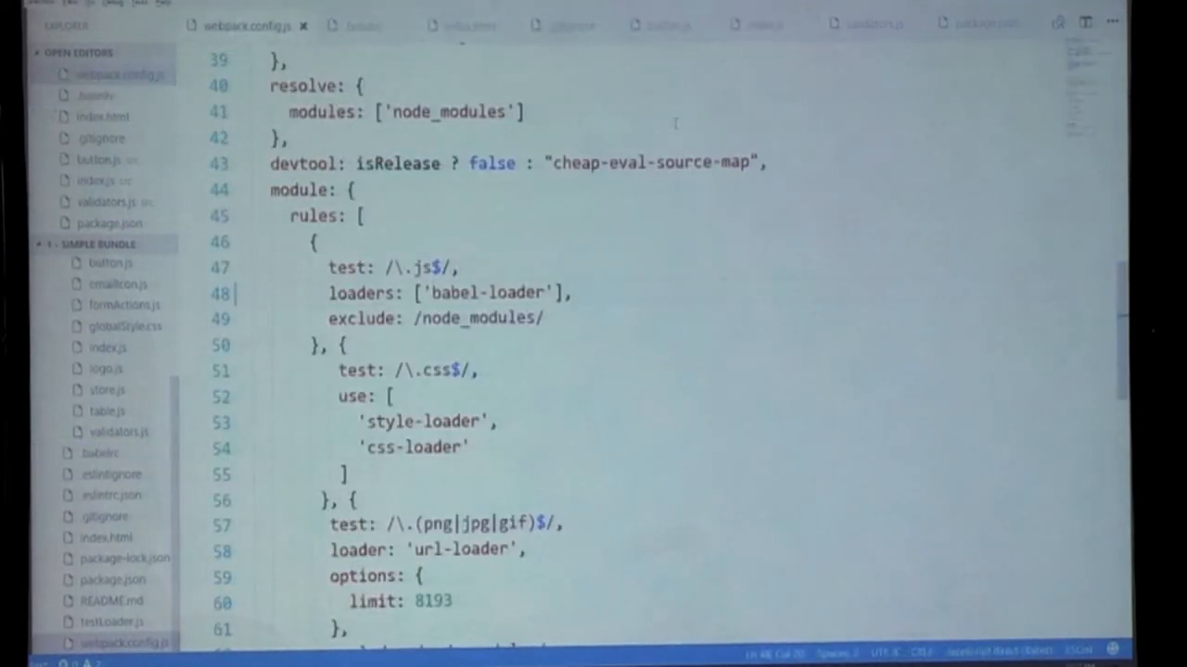